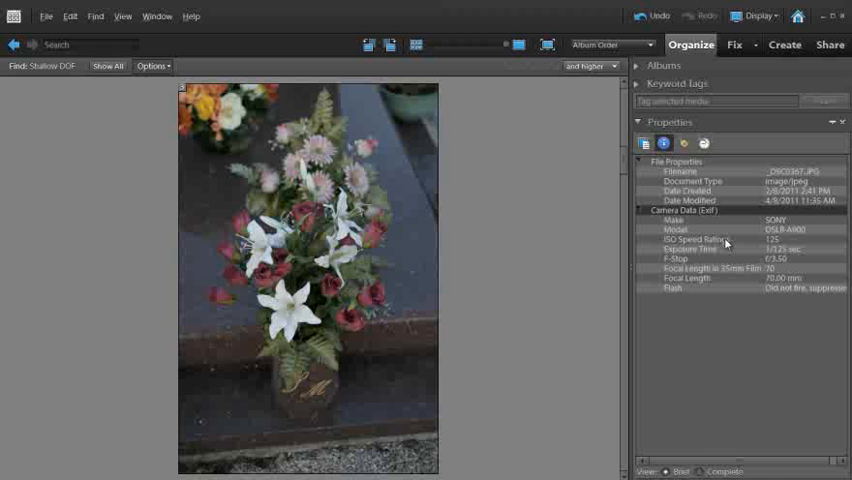
mouse_move(494, 106)
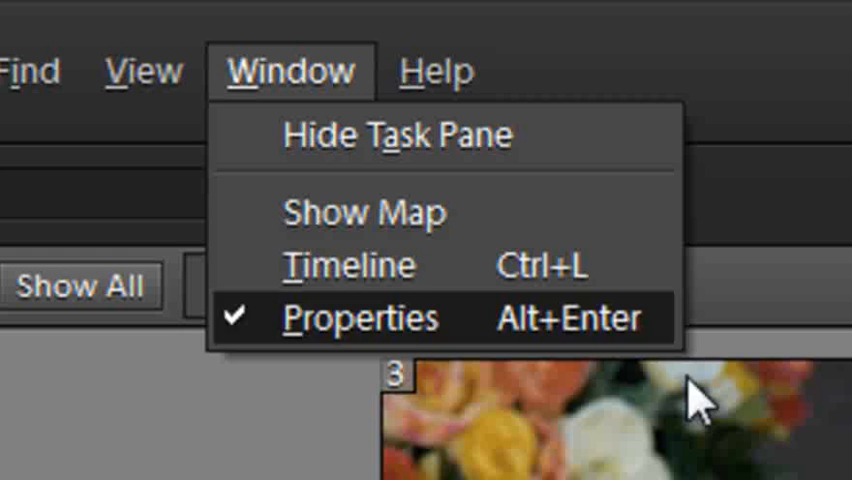
left_click(362, 317)
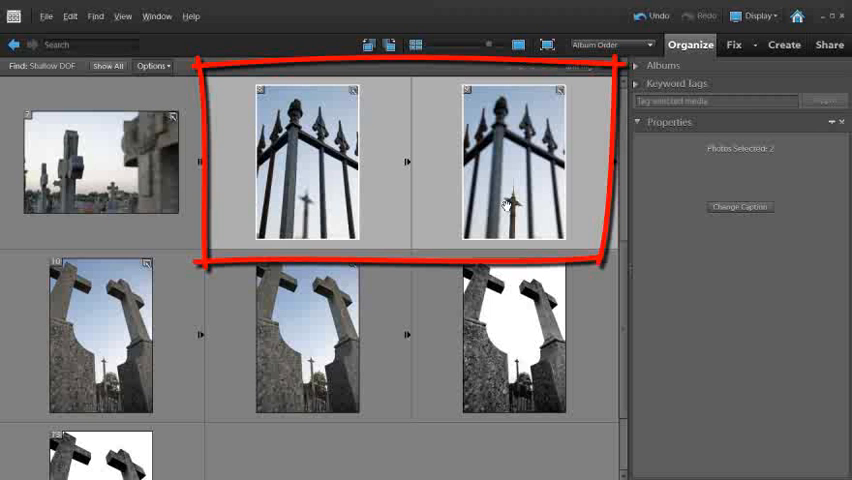
mouse_move(393, 170)
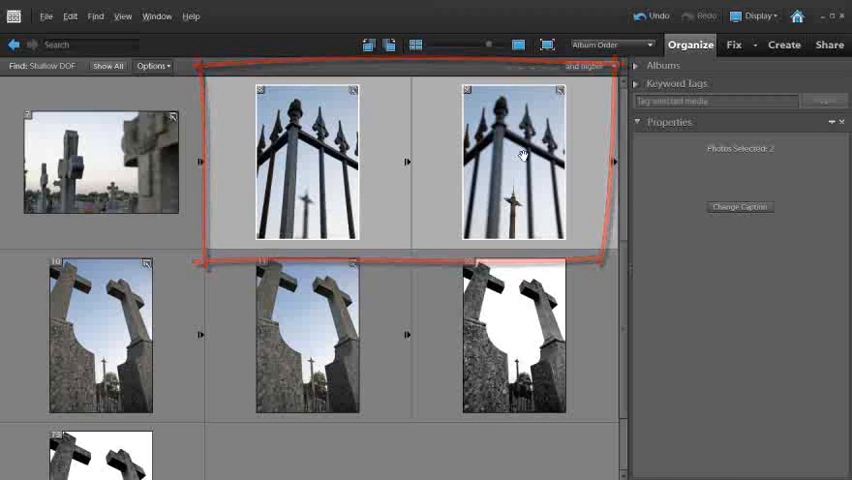
Open the two selected railing photos in the Photoshop Elements Editor.
right_click(513, 162)
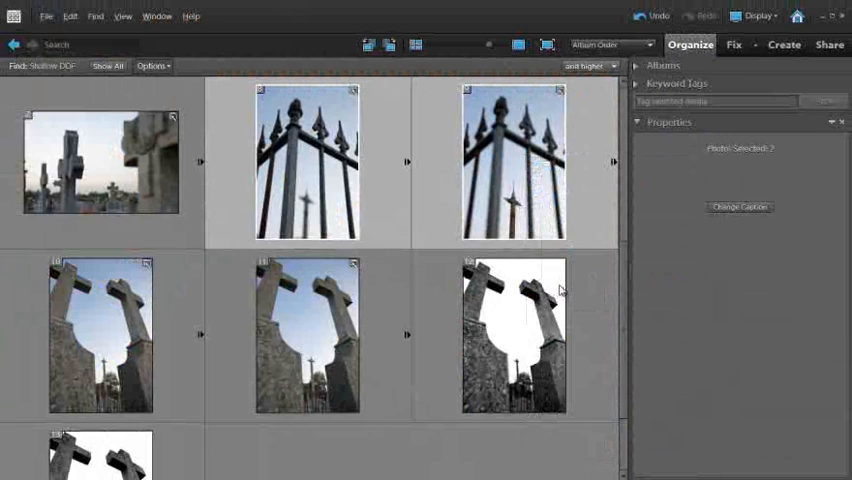
left_click(690, 44)
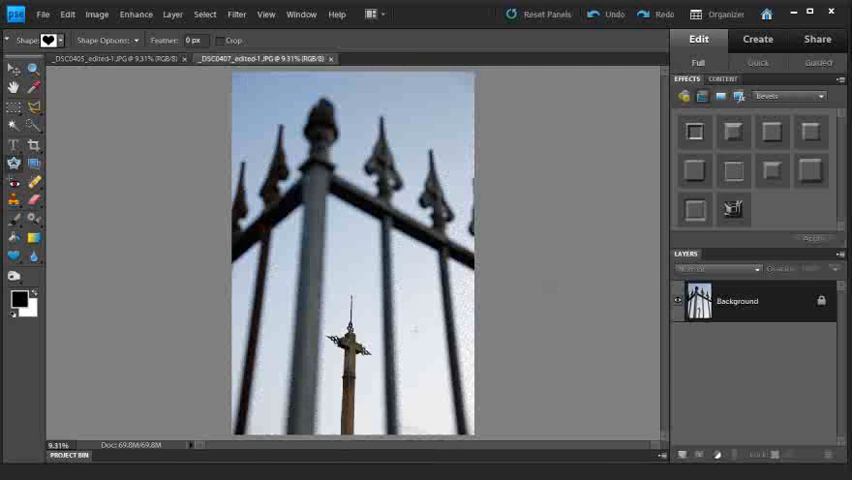
Switch to the document tab with the sharp railing photo.
left_click(68, 455)
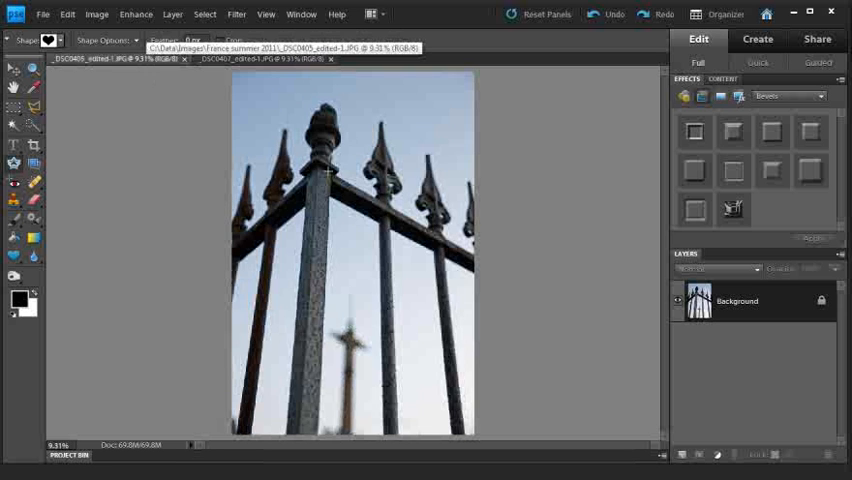
mouse_move(439, 423)
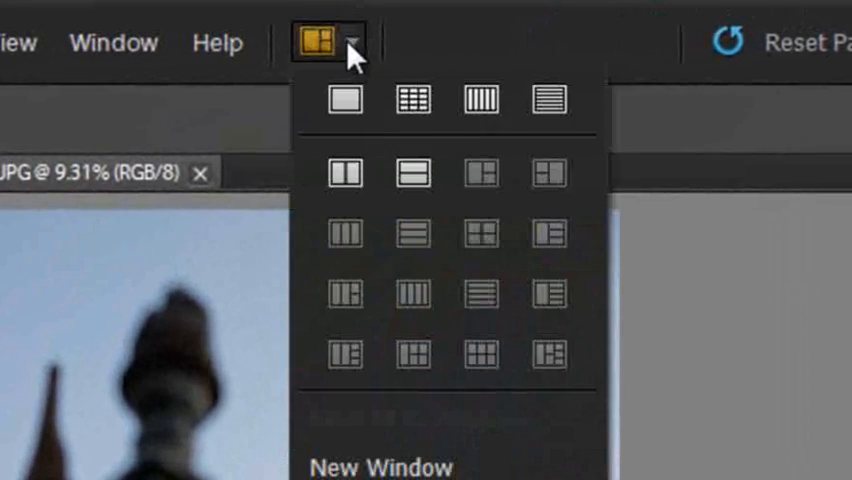
Arrange the photos 2-up vertical and Shift-drag the sharp-railing layer onto the other photo.
left_click(344, 173)
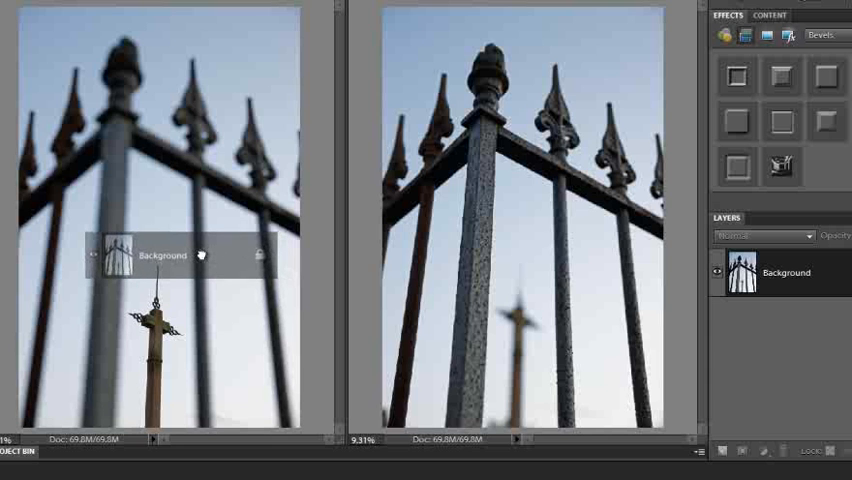
key("shift")
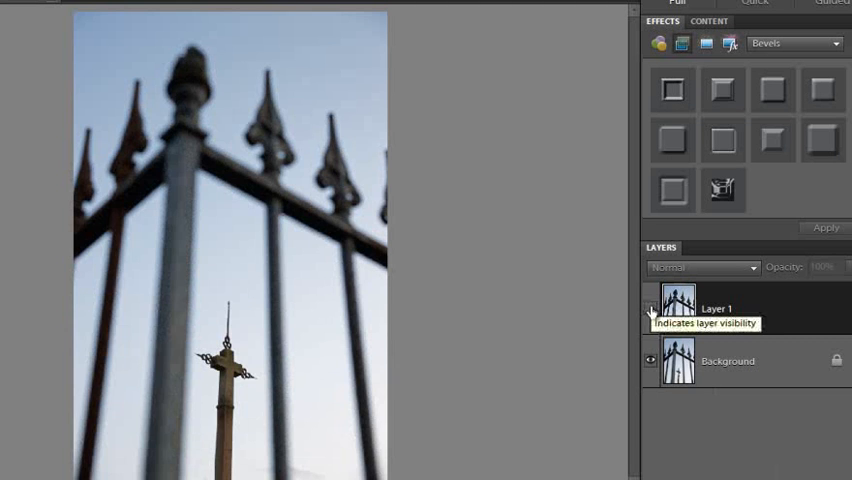
Hide and reshow Layer 1 to compare it with the sharp-cross Background.
left_click(649, 309)
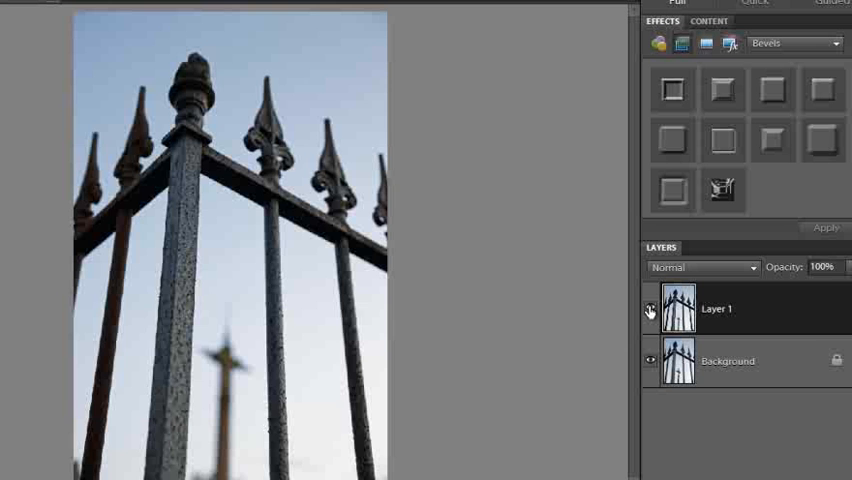
left_click(650, 309)
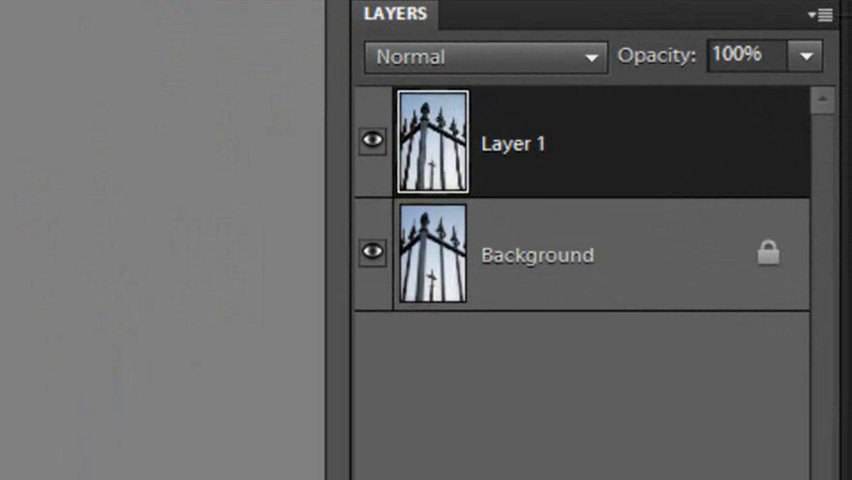
mouse_move(608, 92)
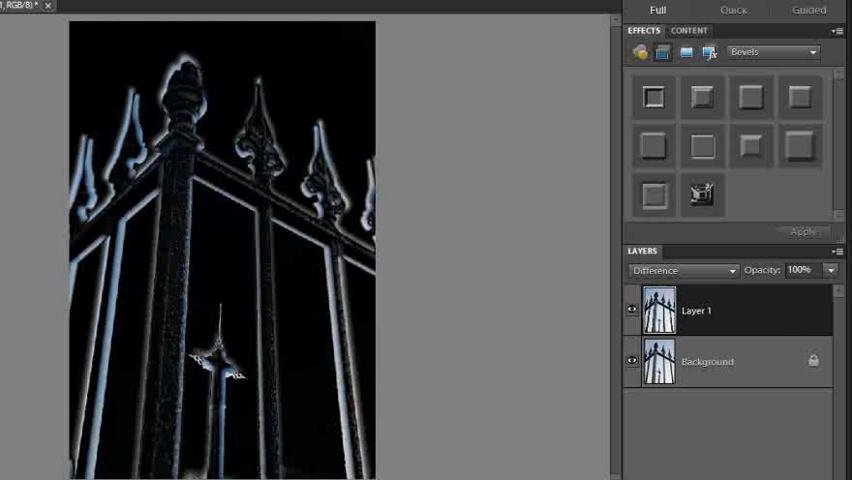
mouse_move(228, 237)
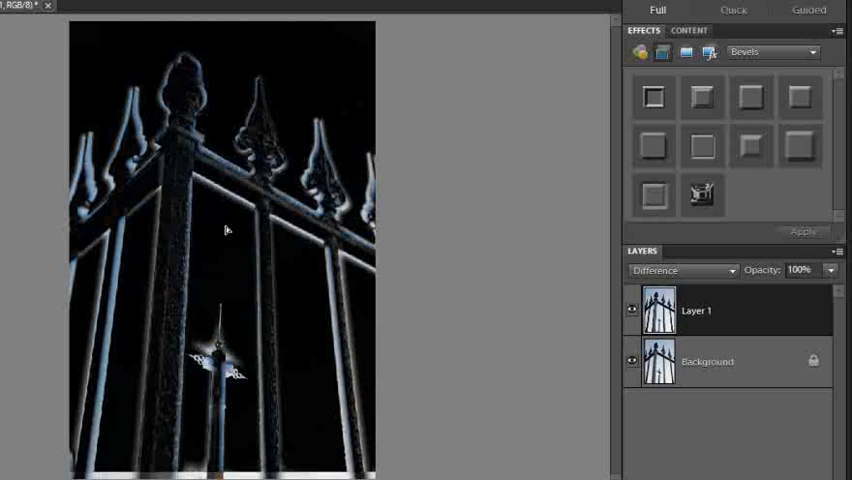
mouse_move(475, 241)
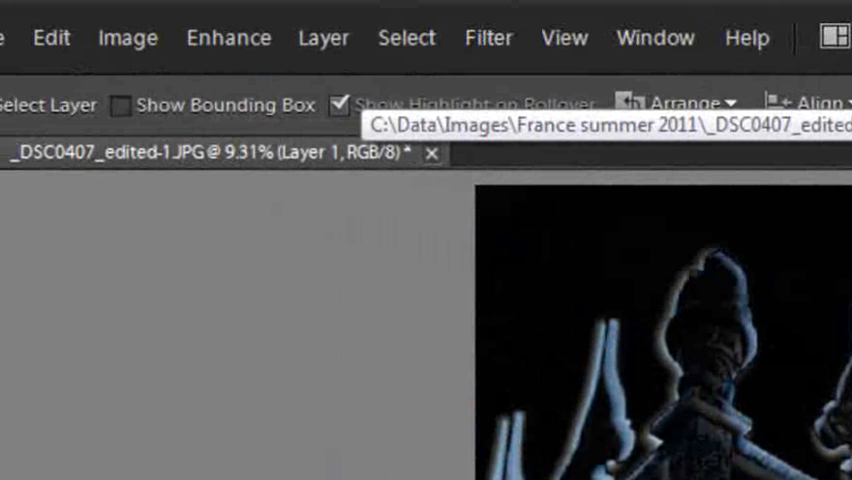
Start a Free Transform on Layer 1 from the Image menu.
left_click(128, 37)
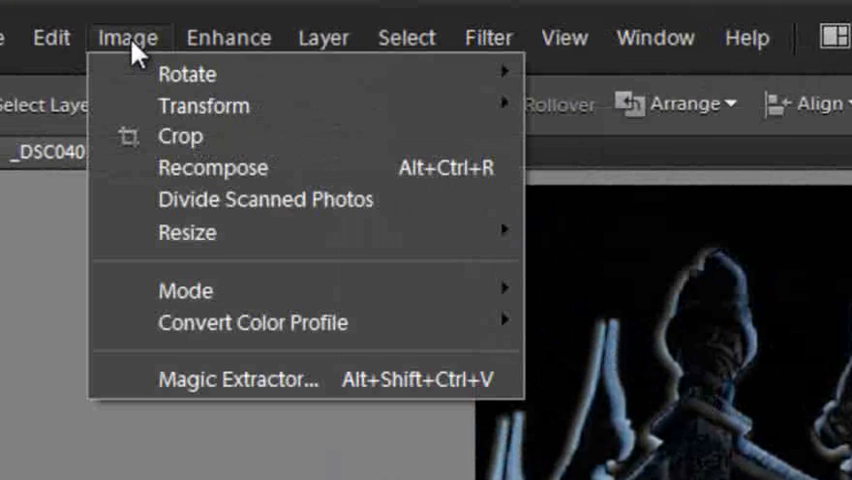
mouse_move(204, 105)
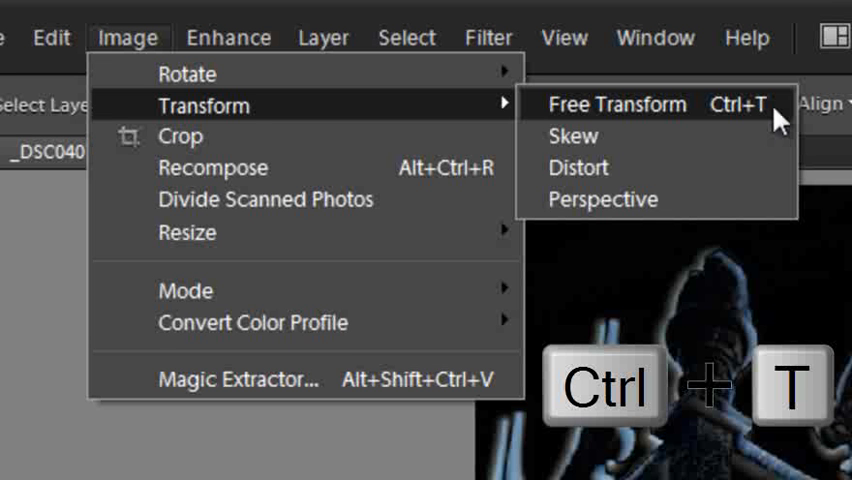
left_click(617, 104)
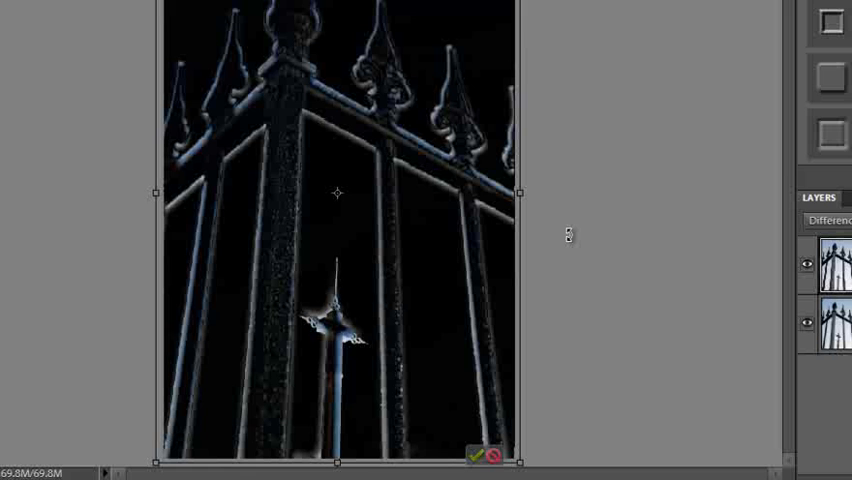
mouse_move(538, 388)
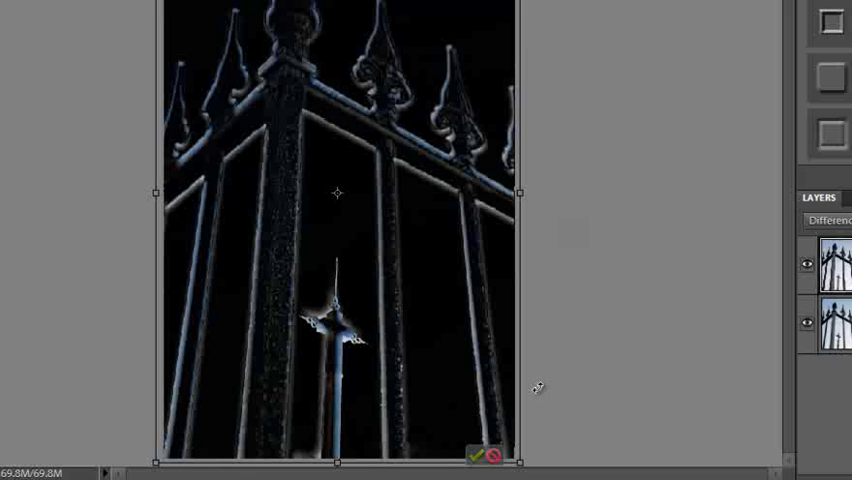
mouse_move(510, 443)
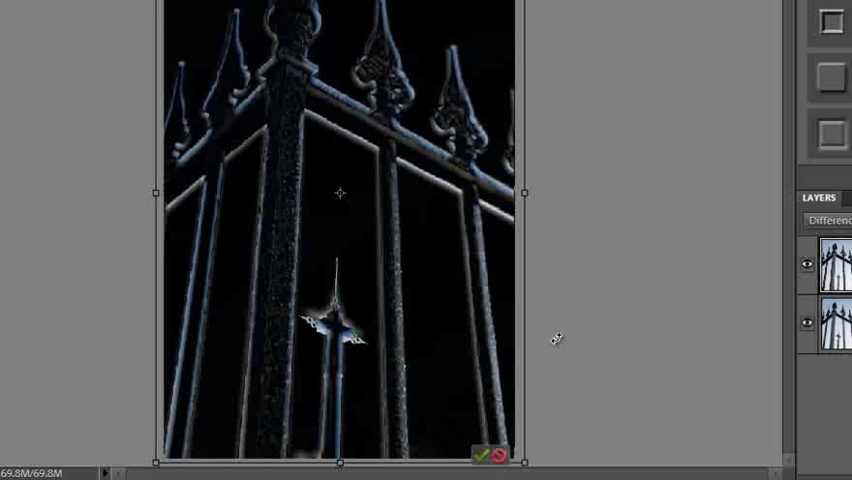
mouse_move(428, 202)
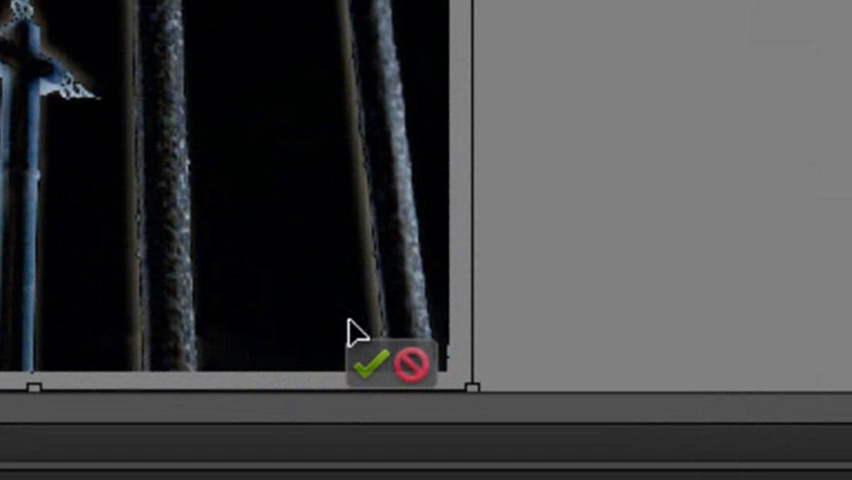
mouse_move(378, 394)
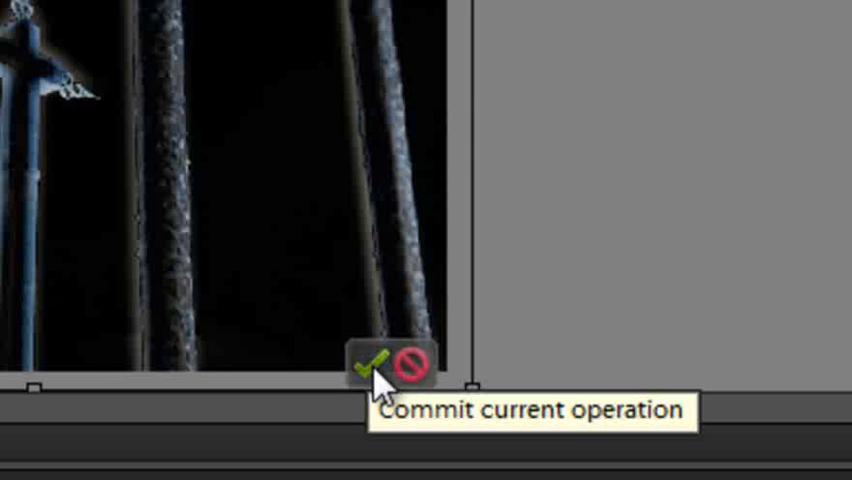
Commit Layer 1's transform and set its blend mode back to Normal.
left_click(369, 363)
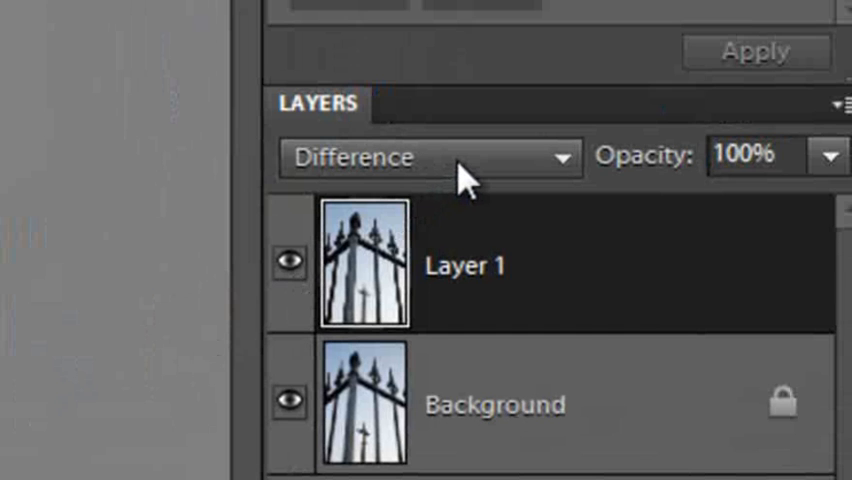
left_click(430, 157)
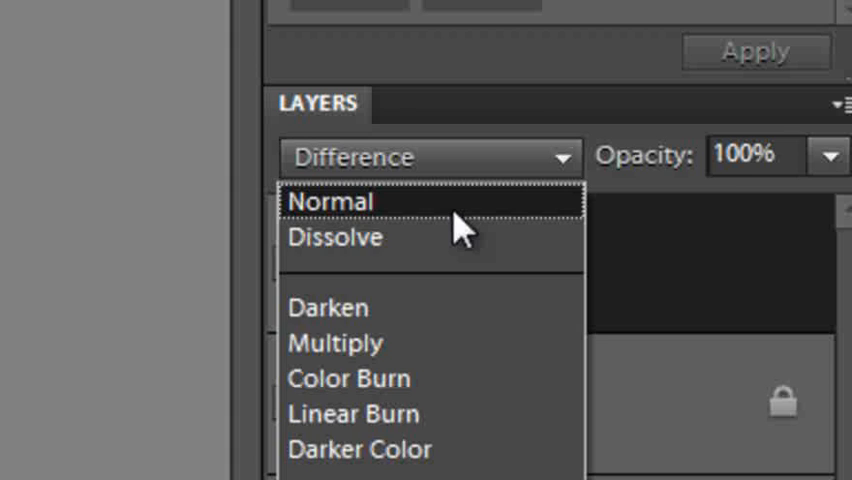
left_click(333, 201)
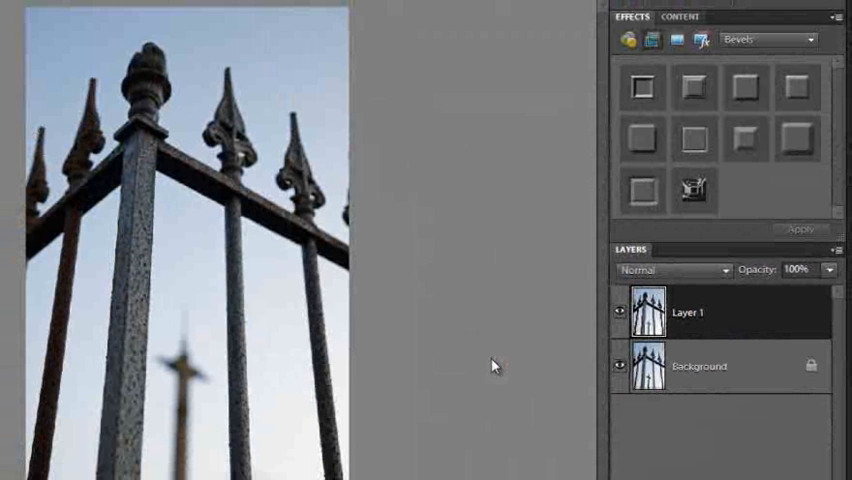
mouse_move(648, 304)
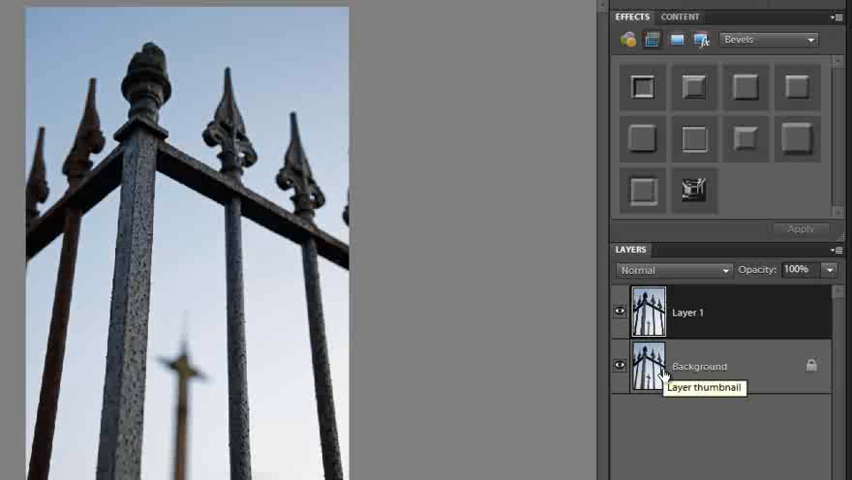
mouse_move(676, 340)
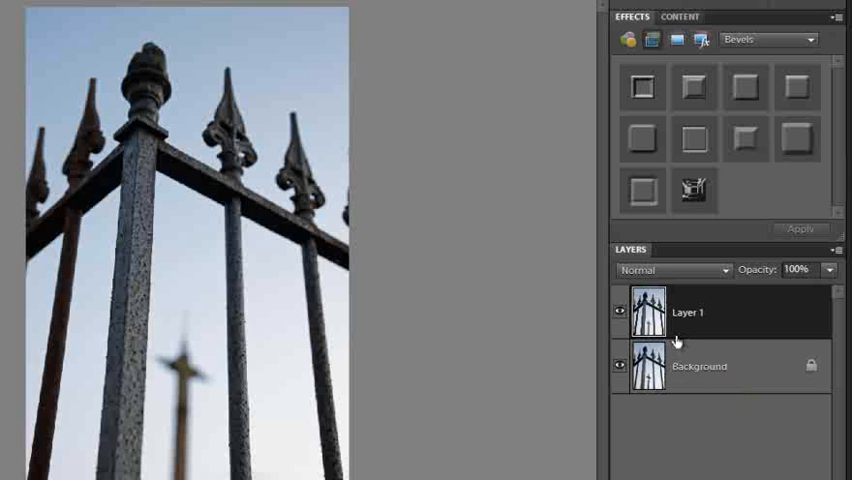
mouse_move(186, 306)
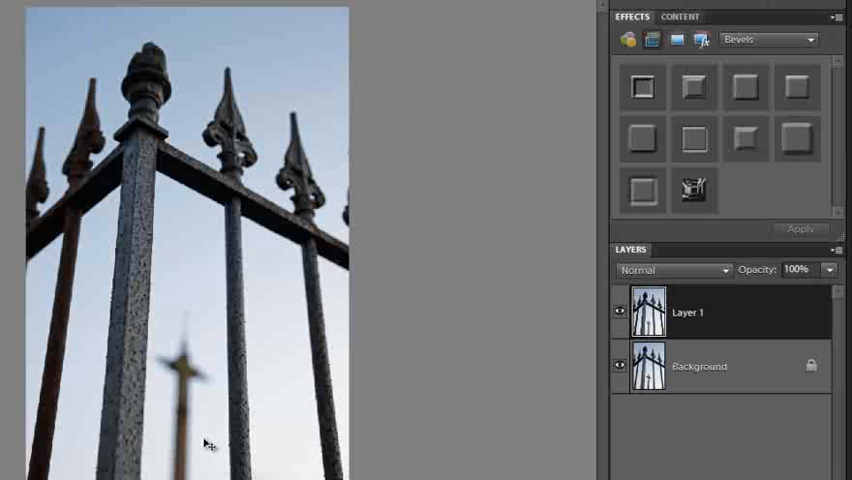
mouse_move(437, 370)
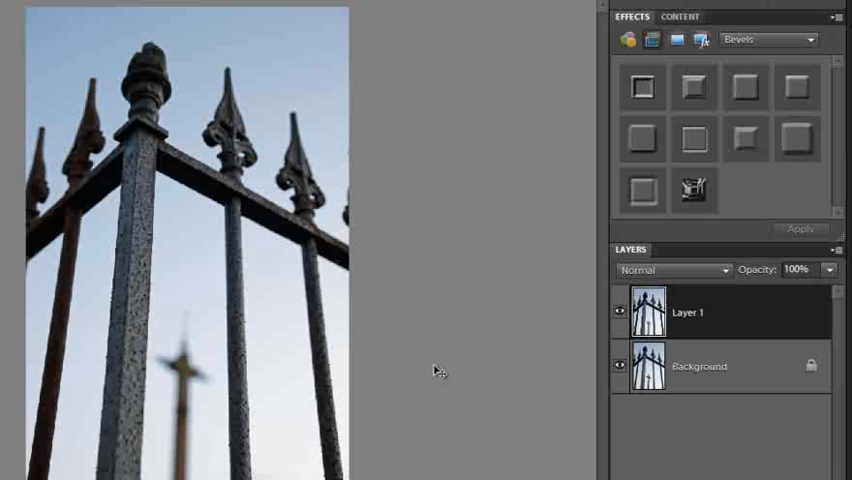
mouse_move(735, 390)
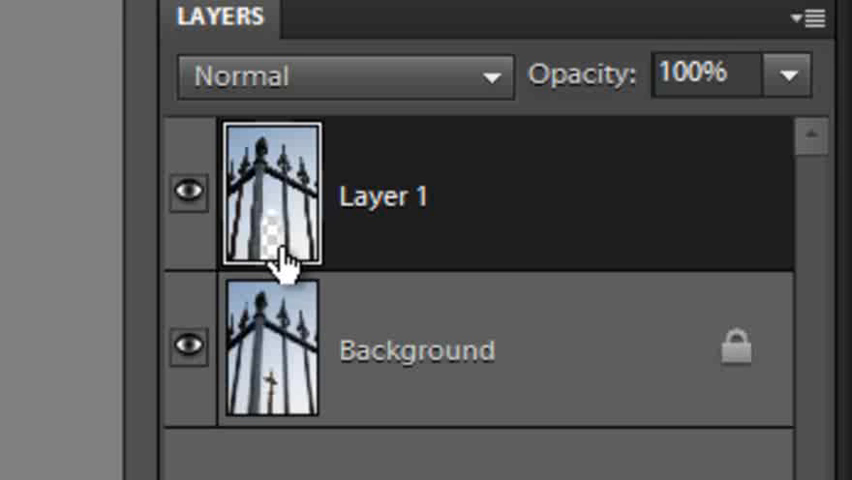
mouse_move(278, 255)
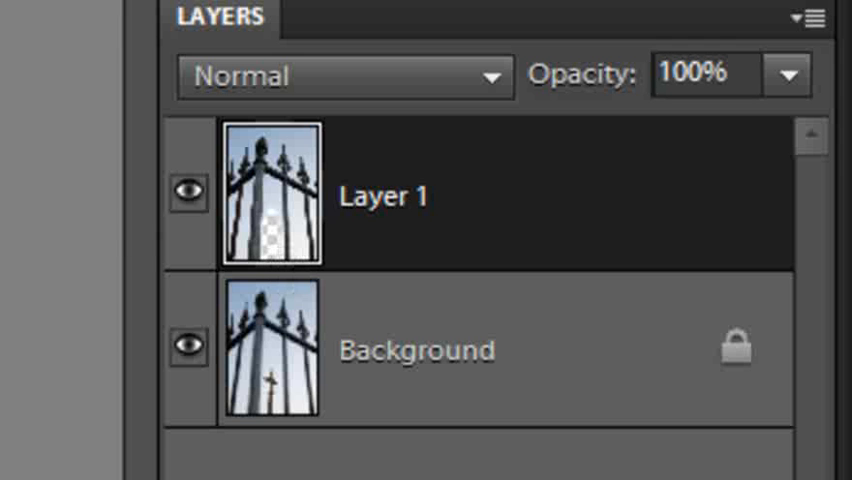
key("ctrl+z")
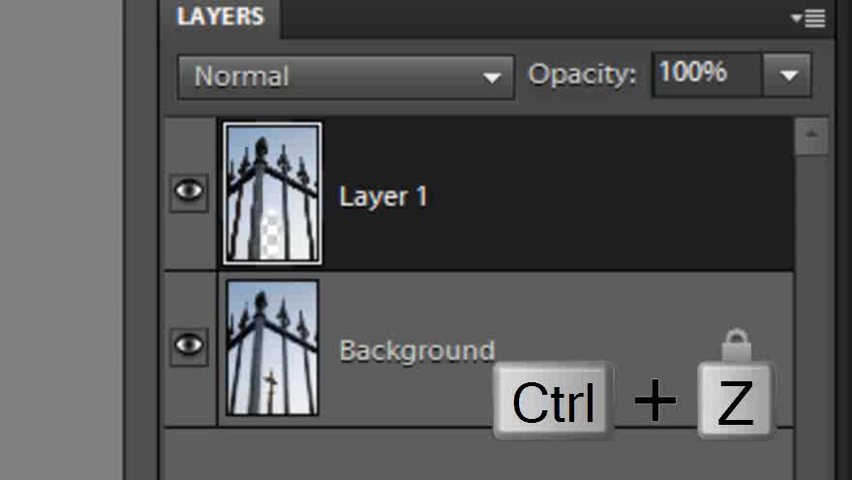
key("ctrl+z")
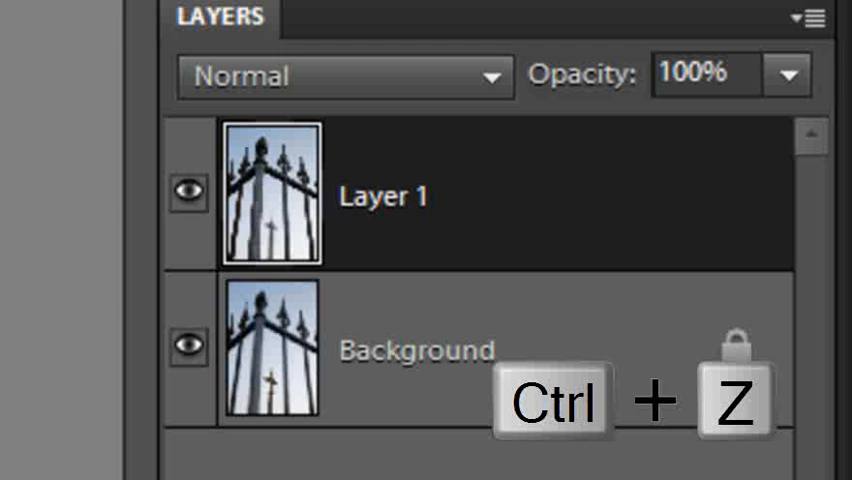
key("ctrl+z")
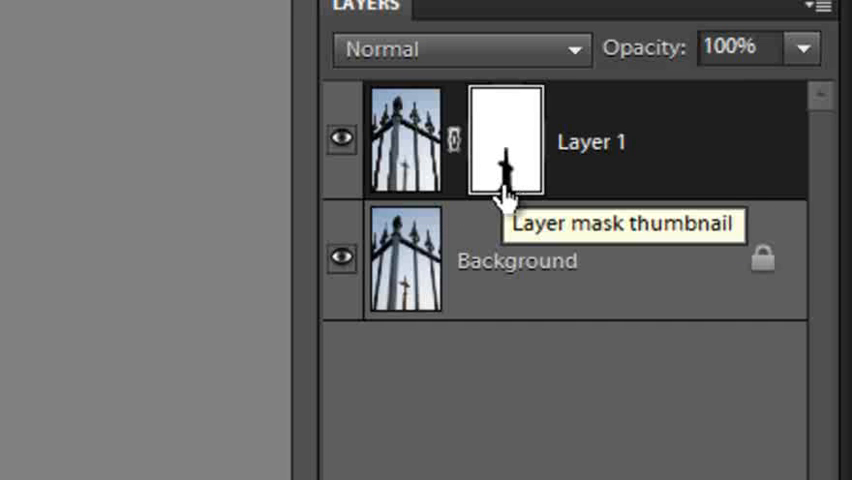
mouse_move(393, 205)
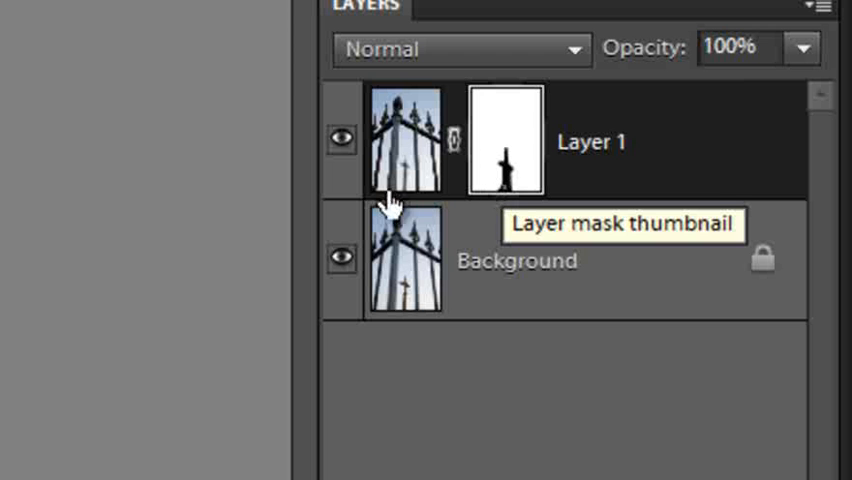